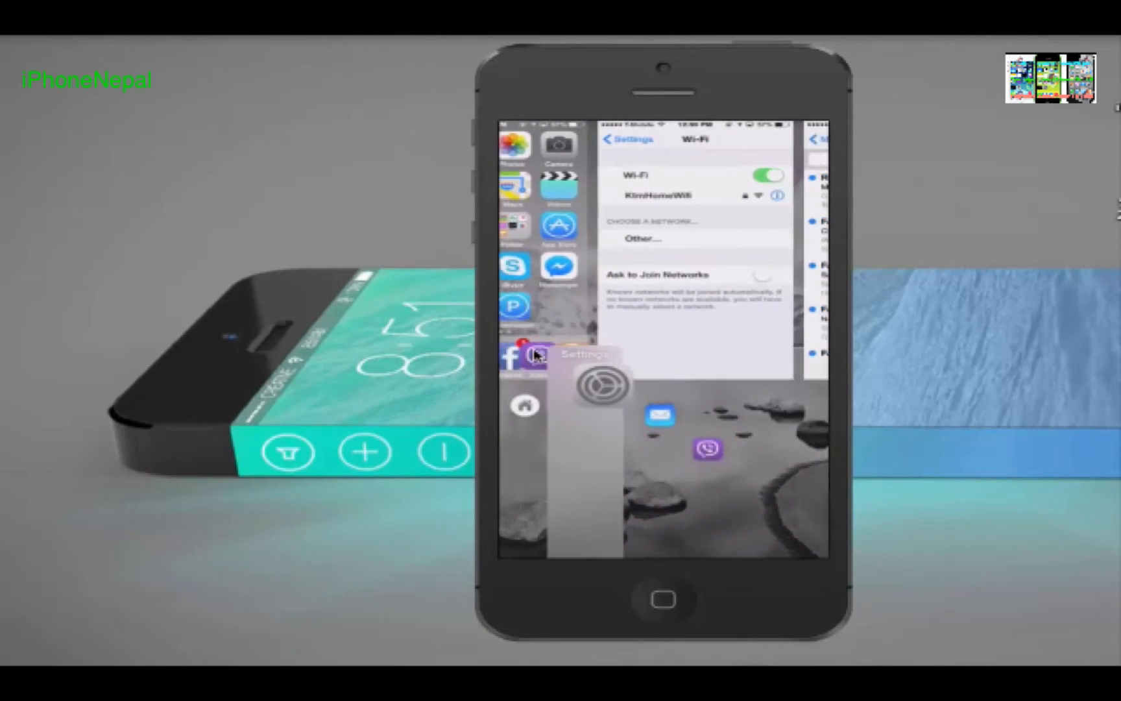
Bring Cydia forward from the app switcher onto its Home page
{"action": "left_click", "coordinate": [664, 598]}
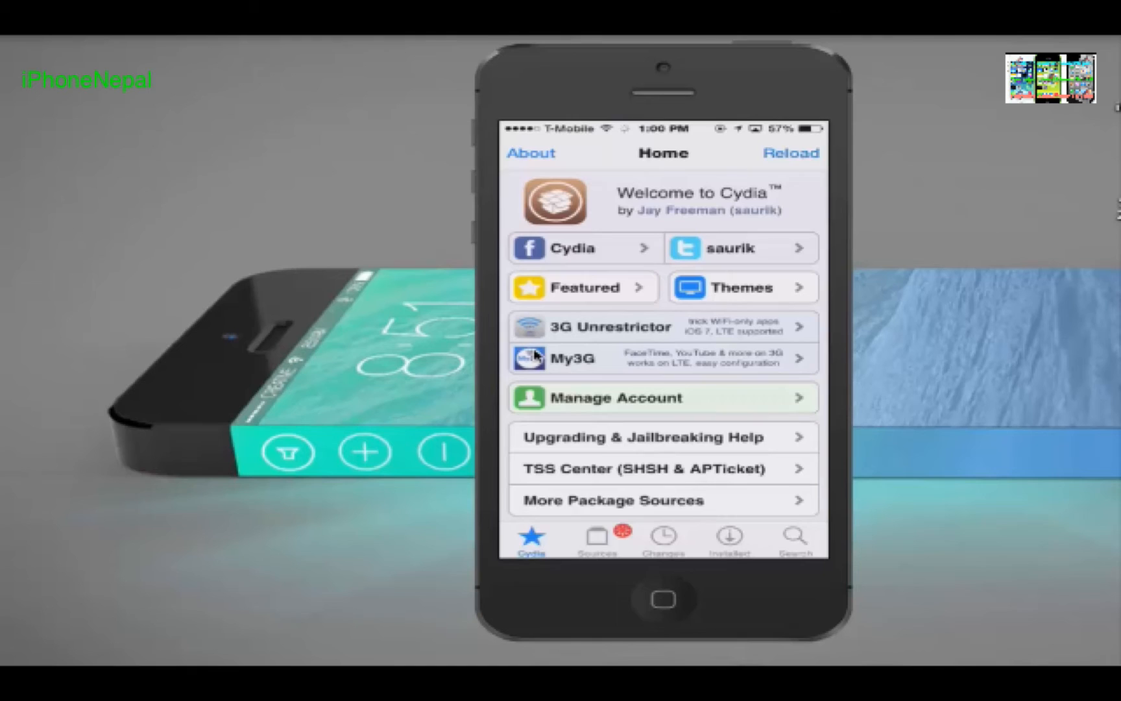
{"action": "left_click", "coordinate": [728, 536]}
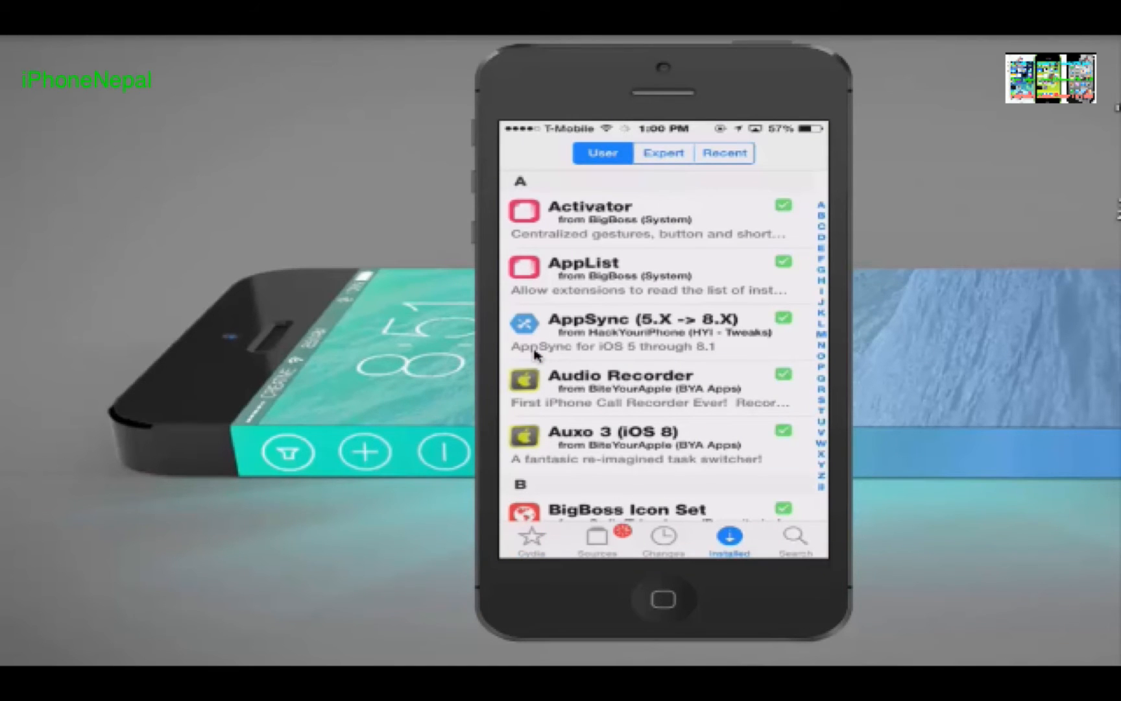
{"action": "left_click", "coordinate": [531, 537]}
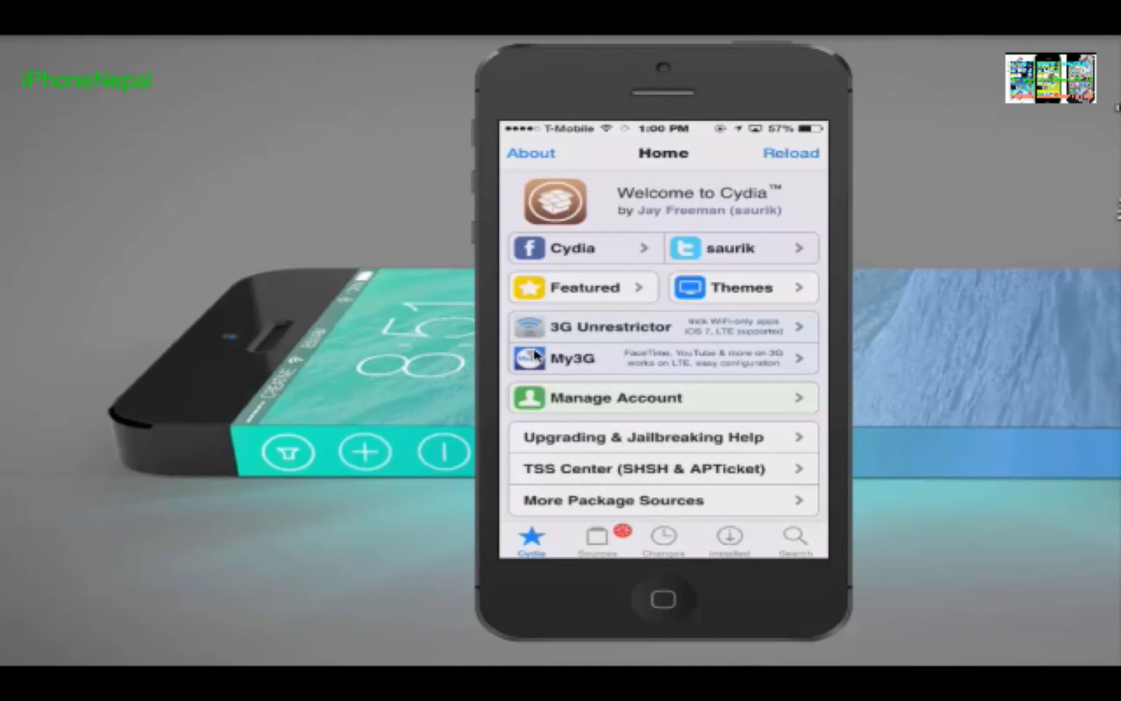
{"action": "left_click", "coordinate": [791, 153]}
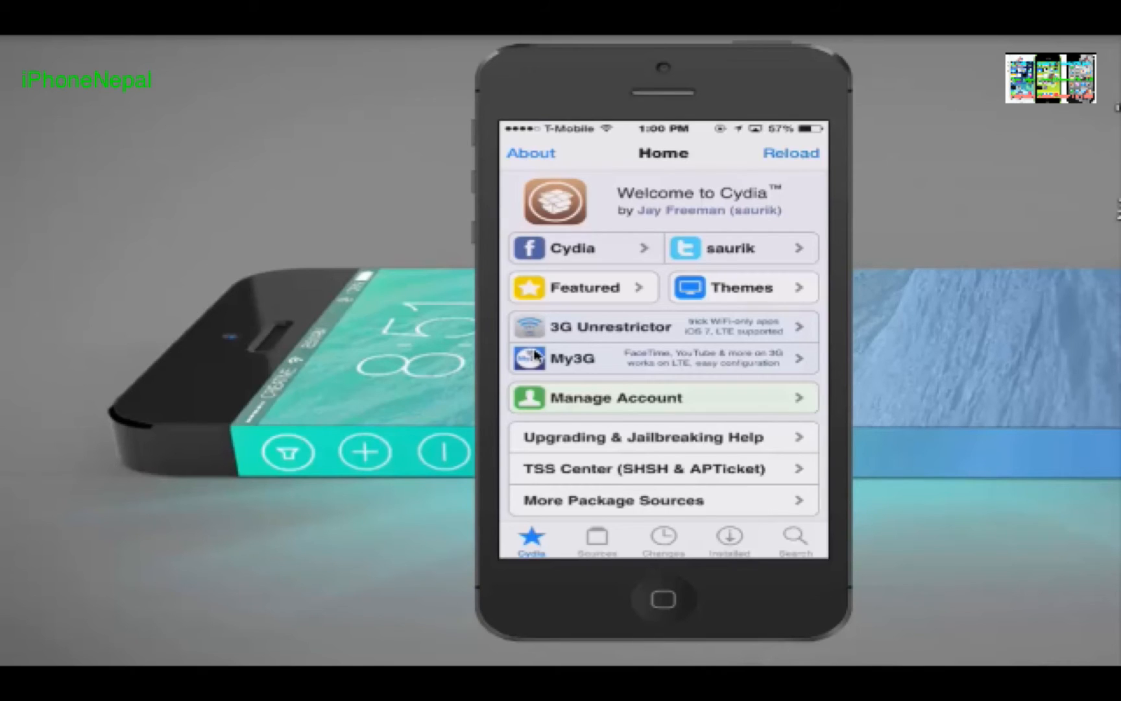
{"action": "left_click", "coordinate": [728, 537]}
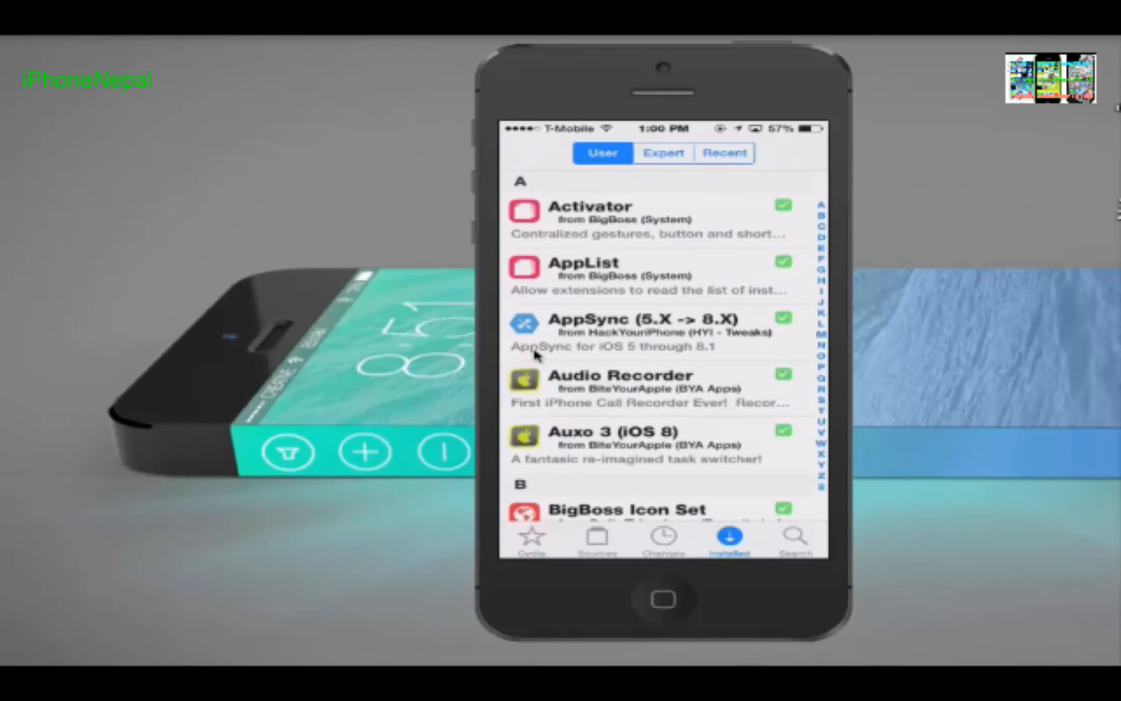
{"action": "left_click", "coordinate": [598, 537]}
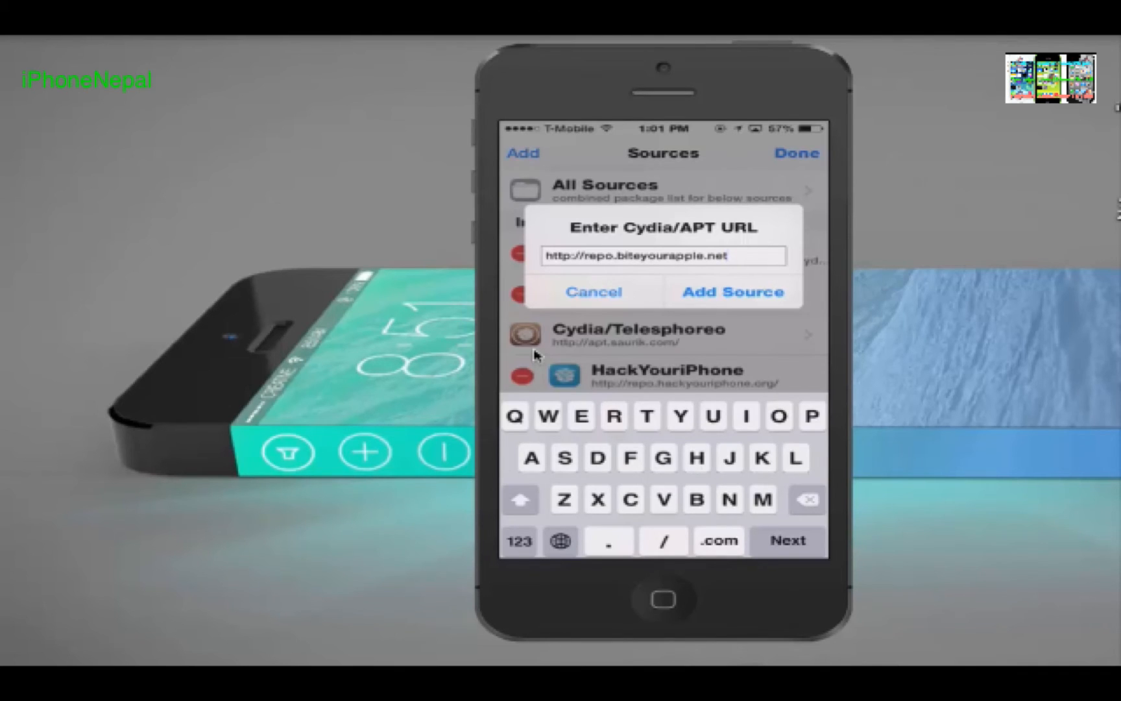
Add the BiteYourApple repository as a source, then move to package search
{"action": "left_click", "coordinate": [732, 292]}
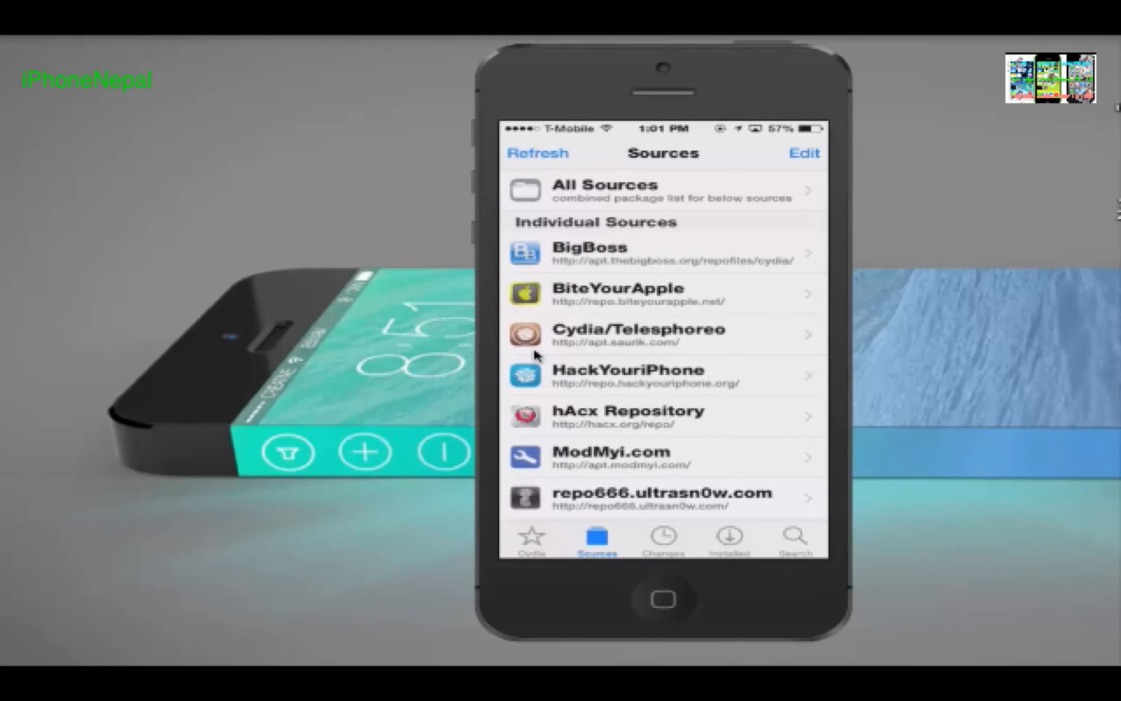
{"action": "left_click", "coordinate": [795, 535]}
{"action": "type", "text": "A"}
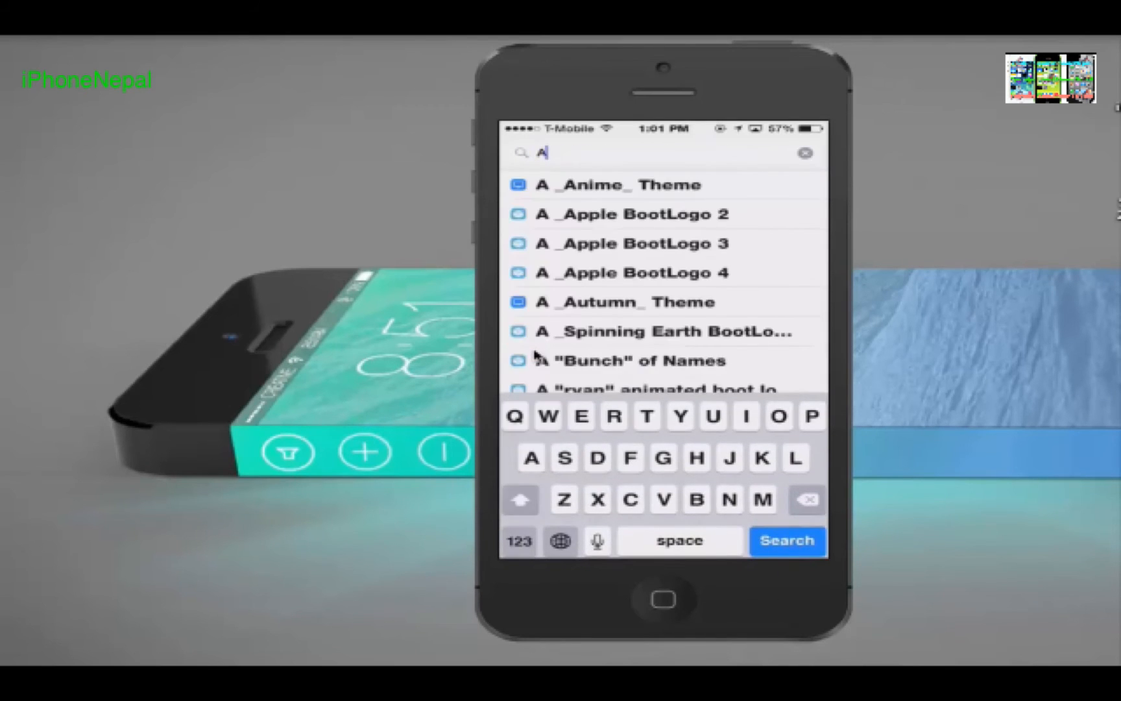
Search for 'Auxo 3' and open the Auxo 3 (iOS 8) package from BYA Repository
{"action": "type", "text": "uxo"}
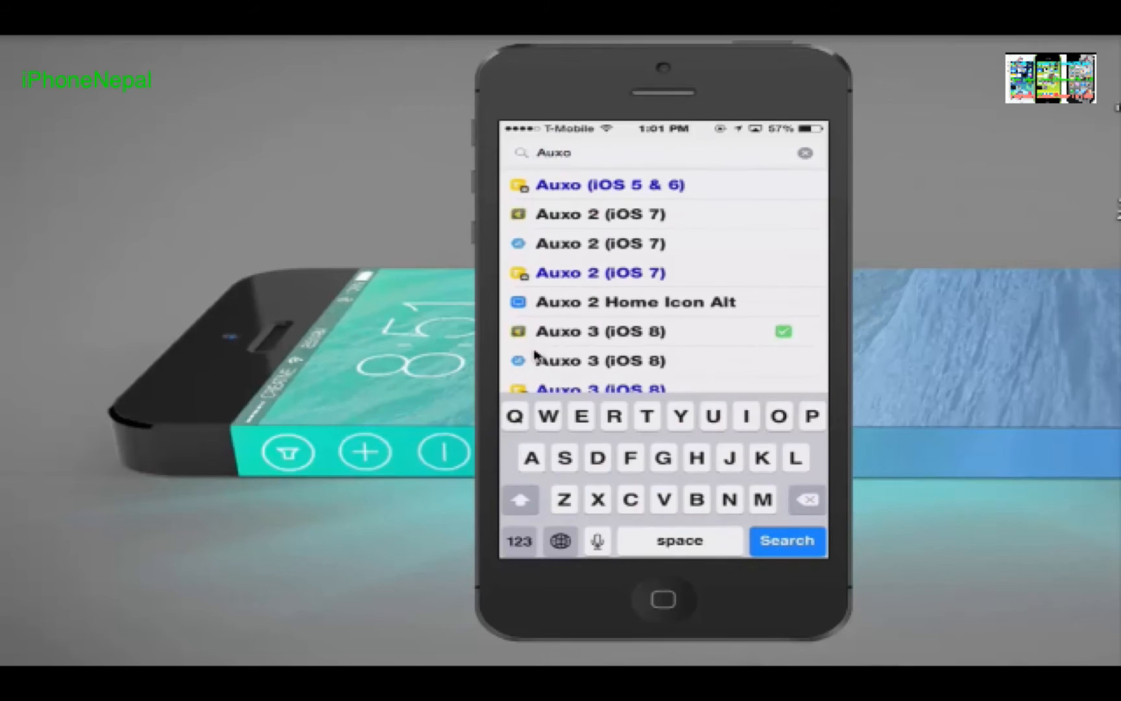
{"action": "left_click", "coordinate": [519, 540]}
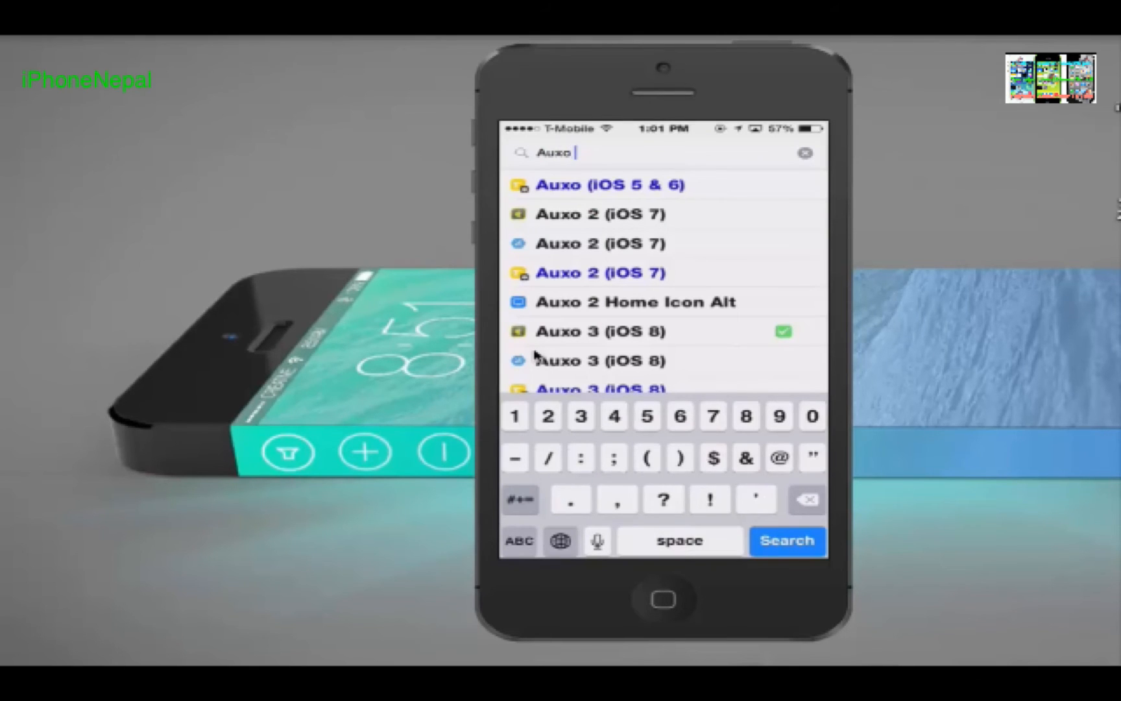
{"action": "type", "text": "3"}
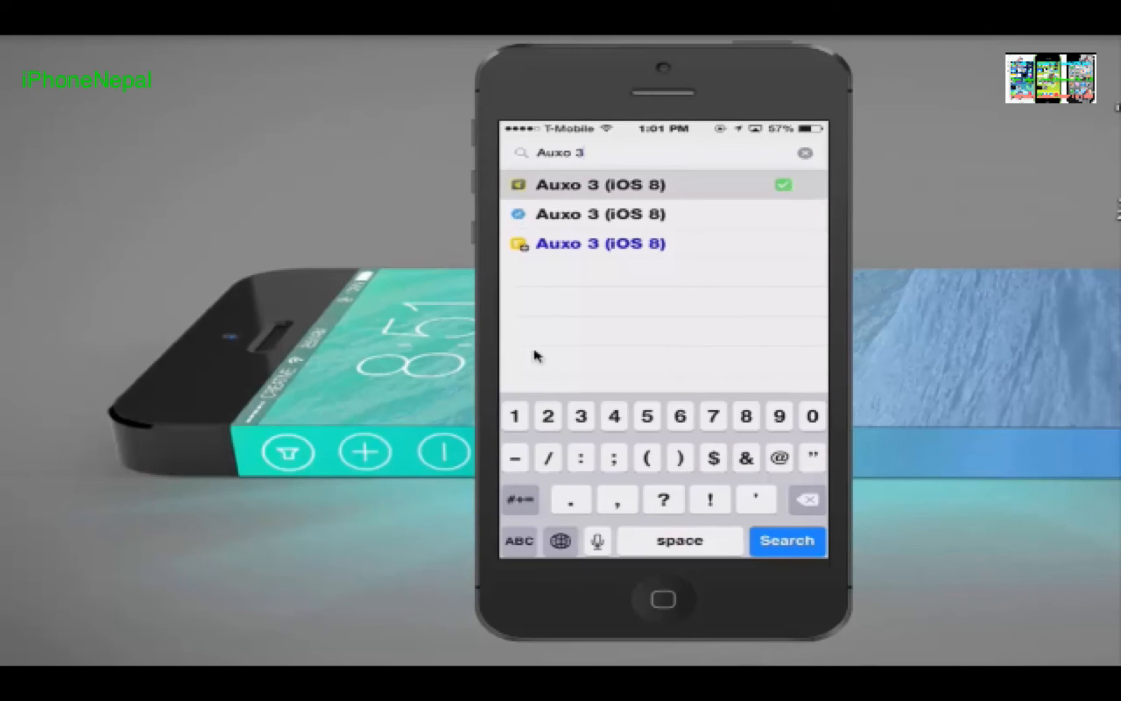
{"action": "left_click", "coordinate": [518, 540]}
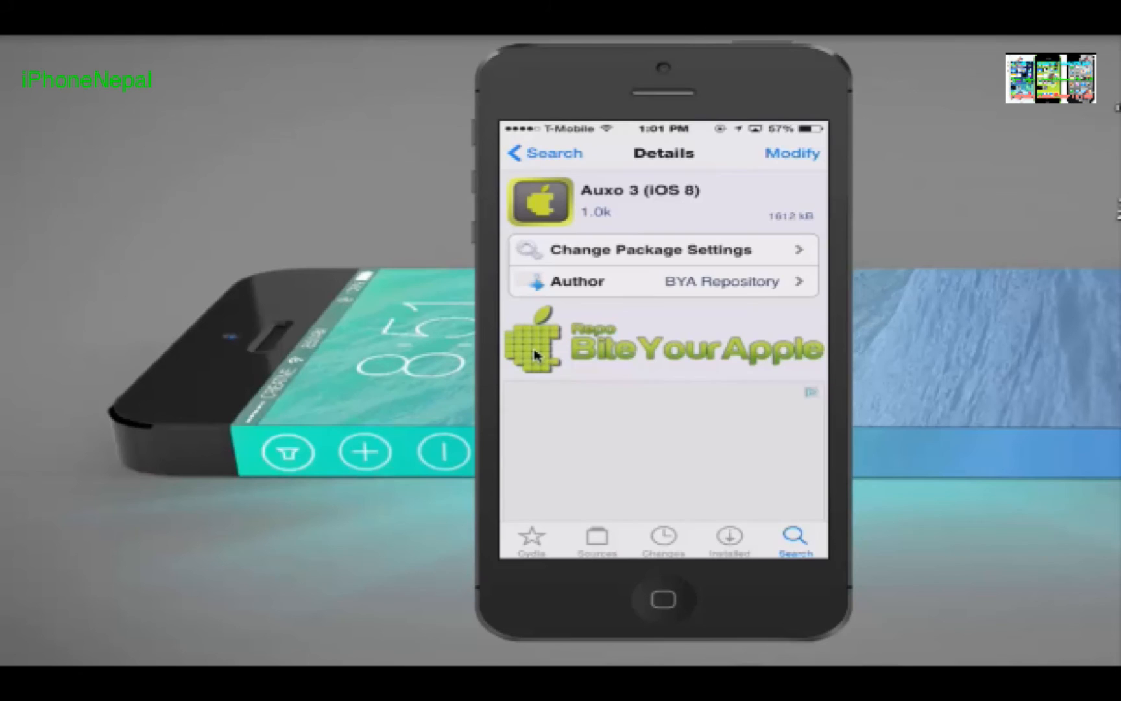
Scroll through Auxo 3's version, rating and description, then return to an empty search
{"action": "scroll", "scroll_direction": "down", "scroll_amount": 3}
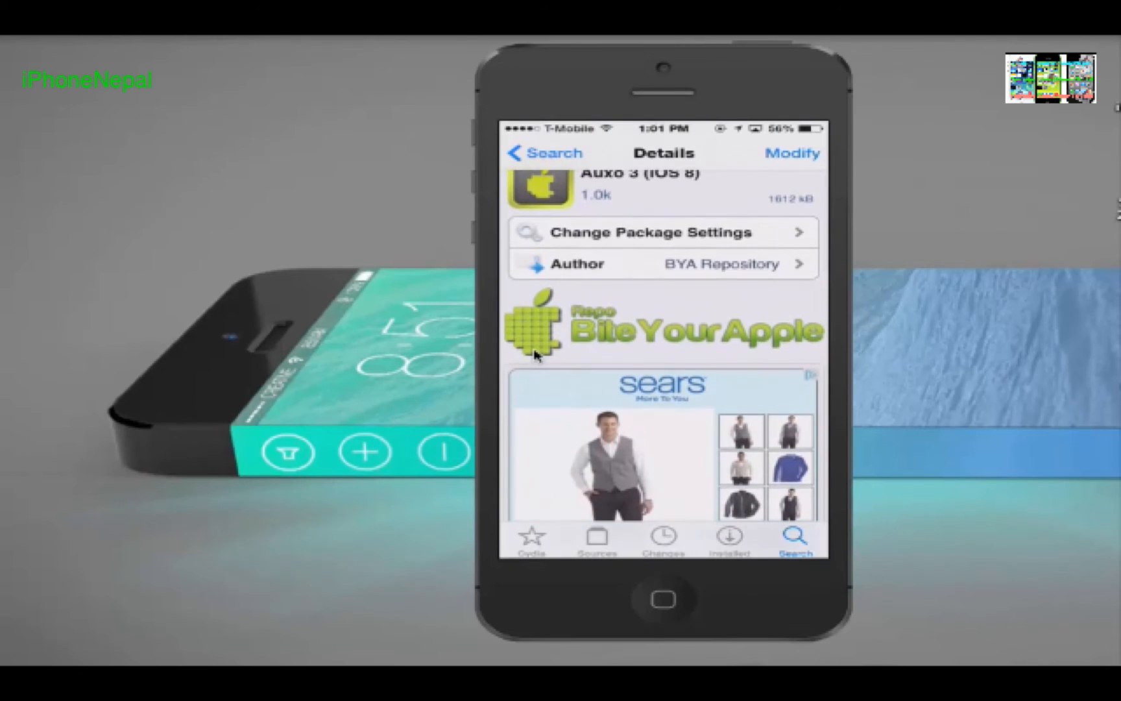
{"action": "scroll", "scroll_direction": "down", "scroll_amount": 3}
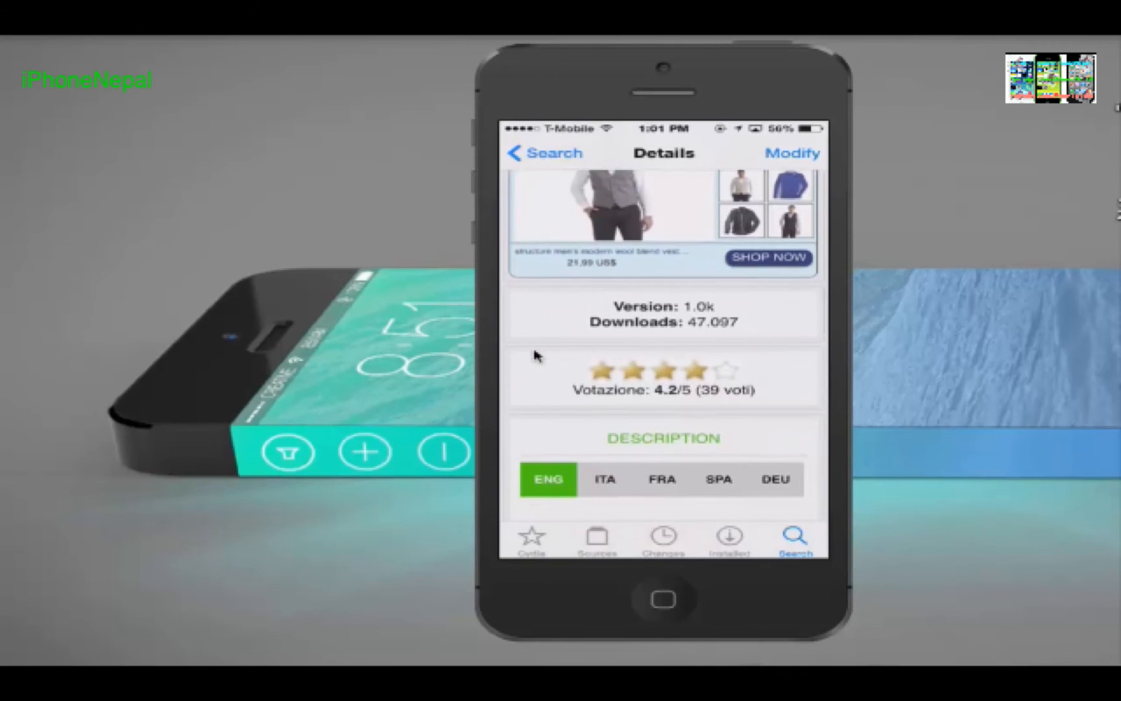
{"action": "left_click", "coordinate": [796, 537]}
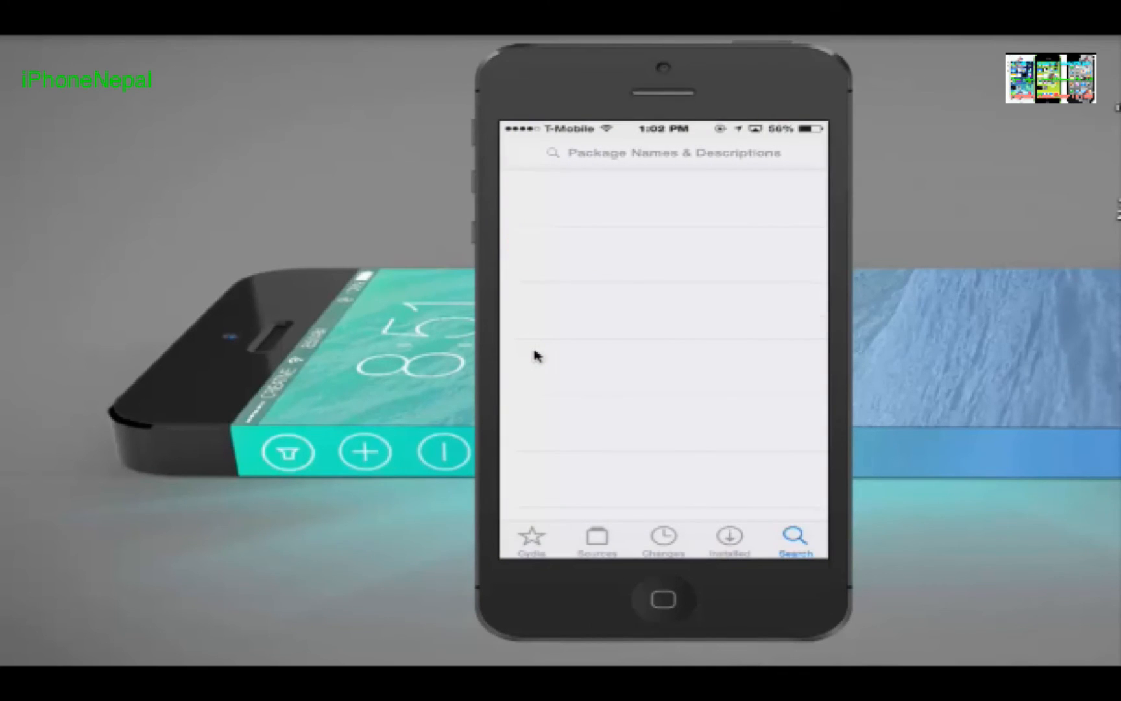
Glance at Changes, then search 'Au' again and reopen the Auxo 3 (iOS 8) details
{"action": "left_click", "coordinate": [662, 537]}
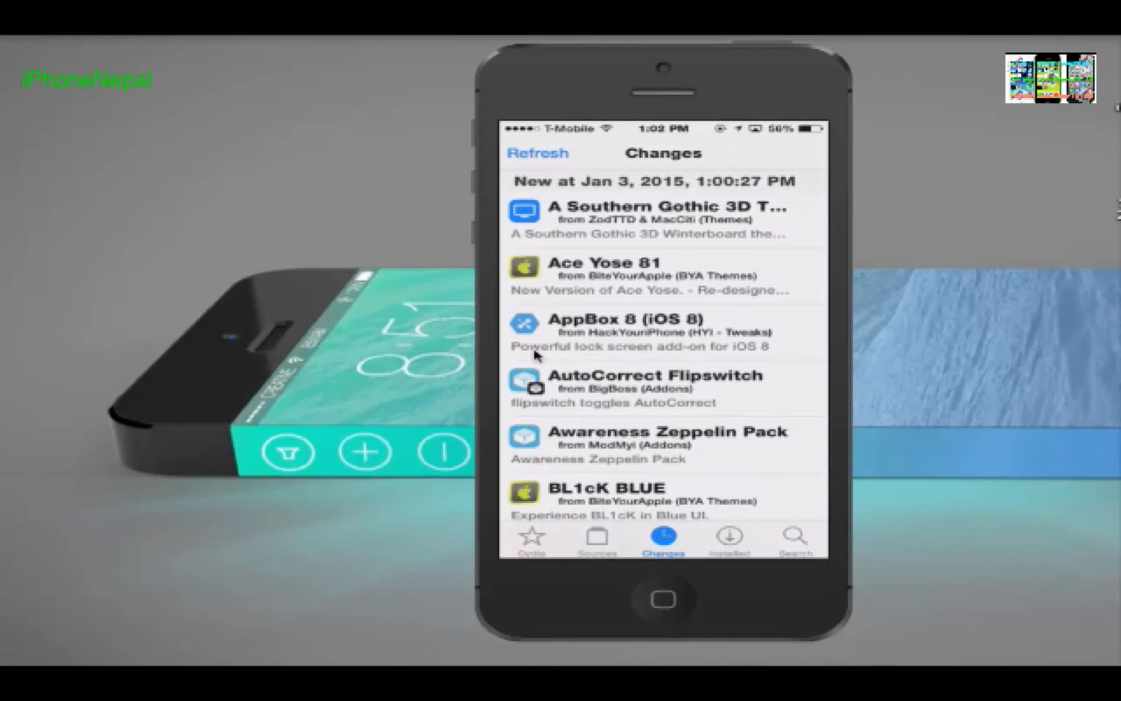
{"action": "left_click", "coordinate": [795, 537]}
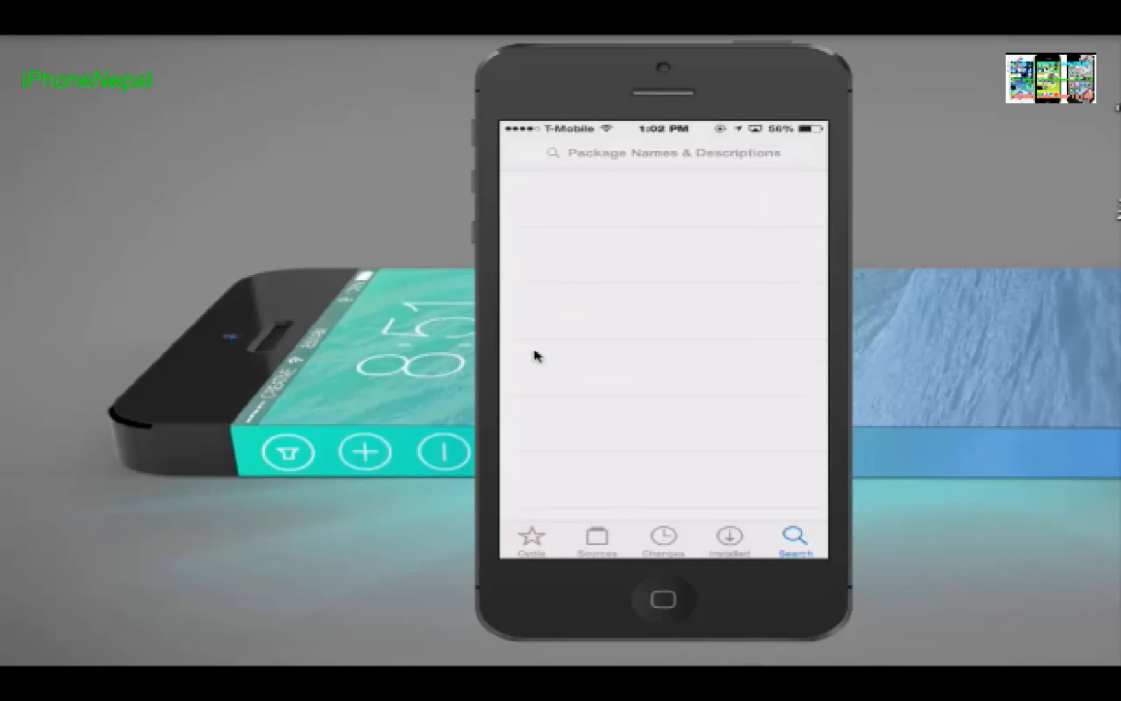
{"action": "type", "text": "Auxo 3"}
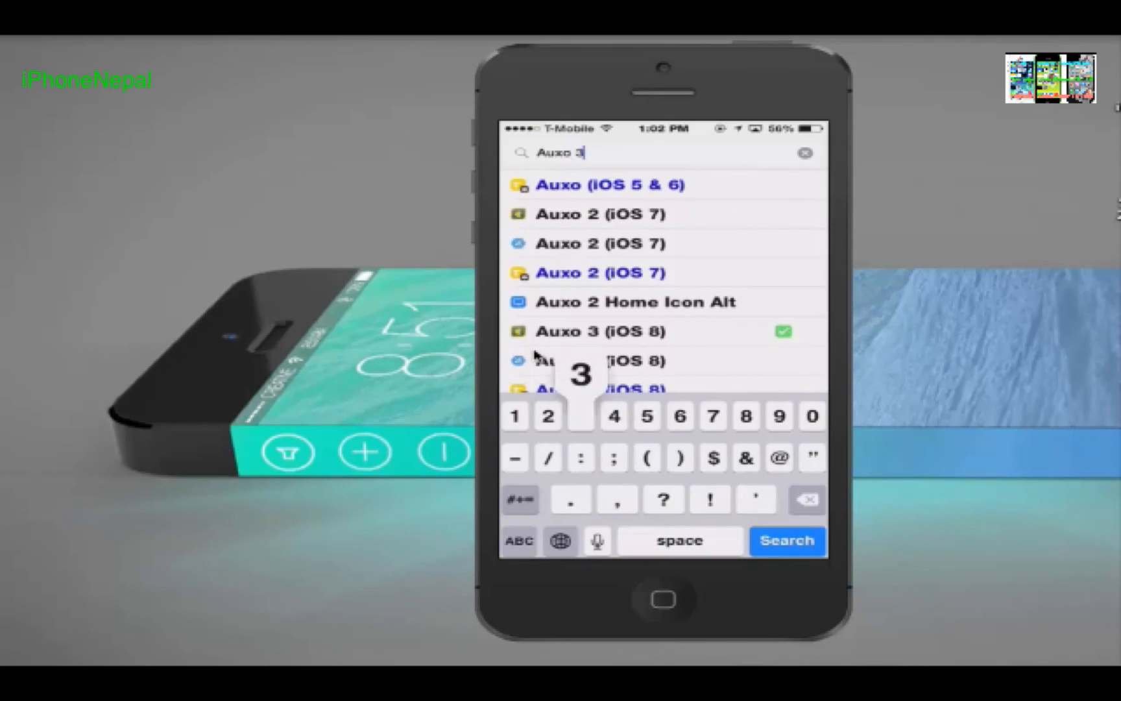
{"action": "left_click", "coordinate": [601, 331]}
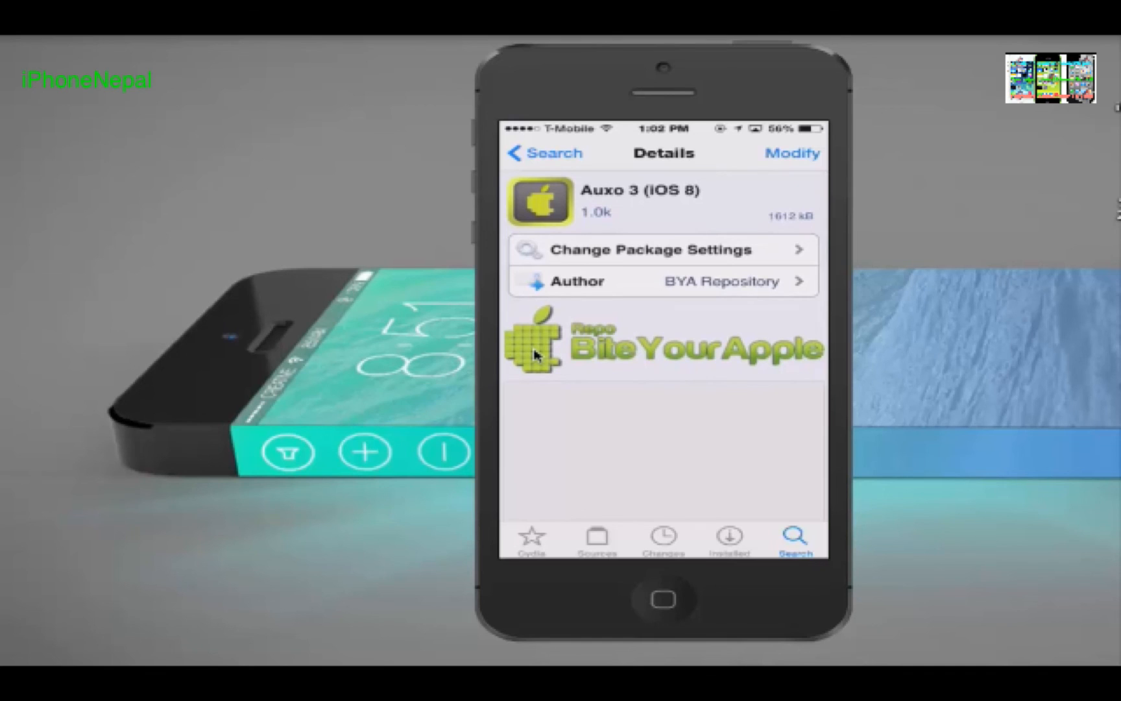
Bring up Auxo 3's Reinstall/Remove options twice, cancel each time, and return to an empty search
{"action": "left_click", "coordinate": [792, 153]}
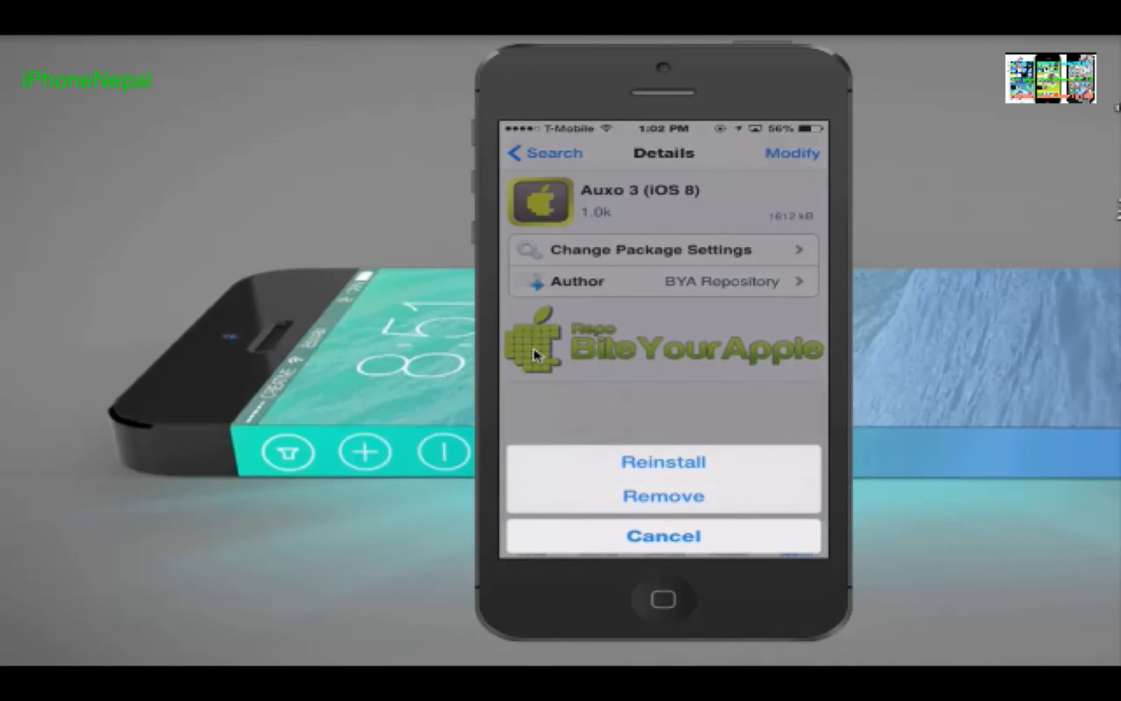
{"action": "left_click", "coordinate": [662, 536]}
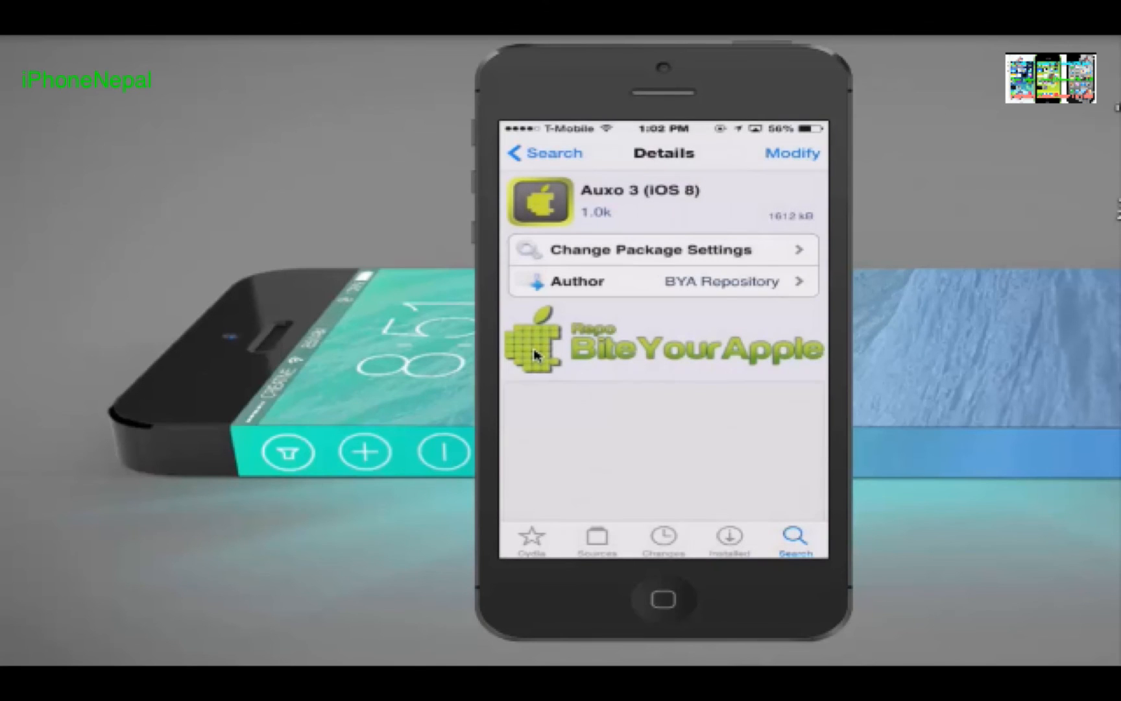
{"action": "left_click", "coordinate": [791, 154]}
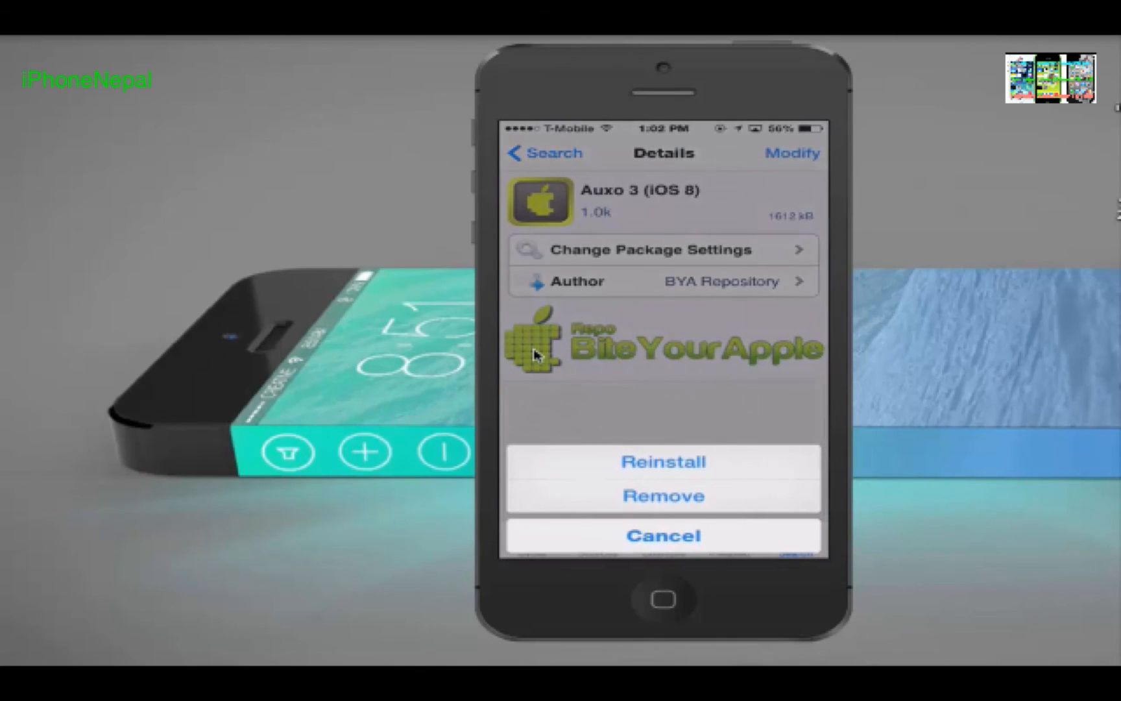
{"action": "left_click", "coordinate": [663, 536]}
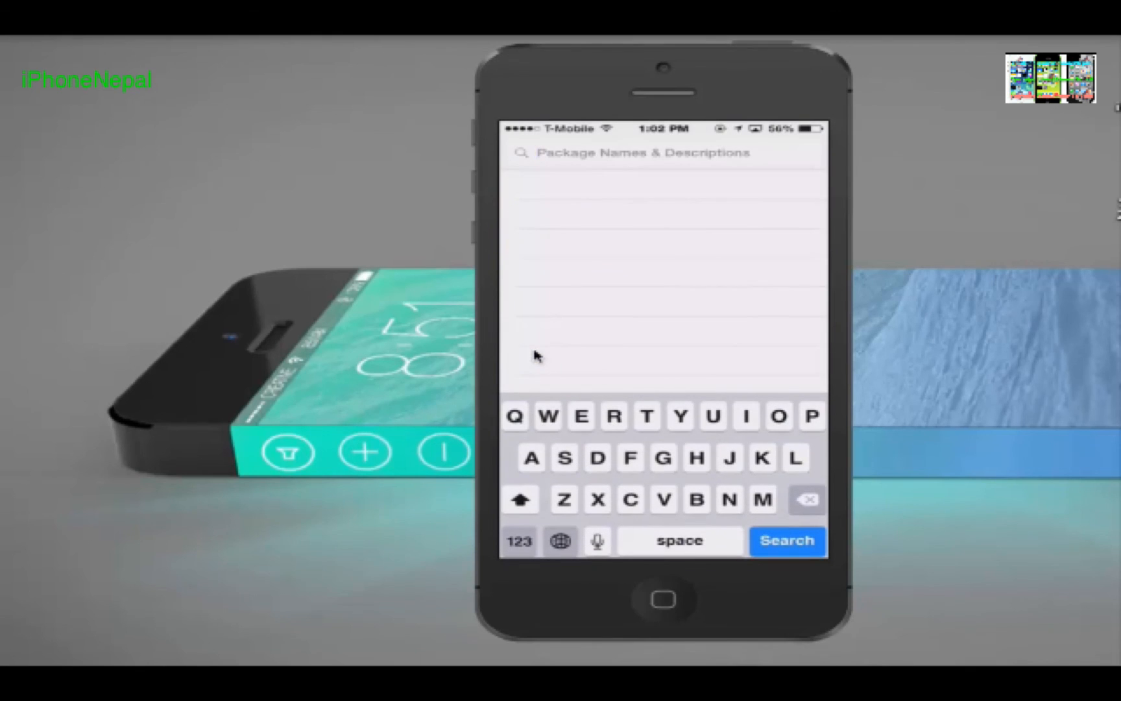
{"action": "left_click", "coordinate": [662, 152]}
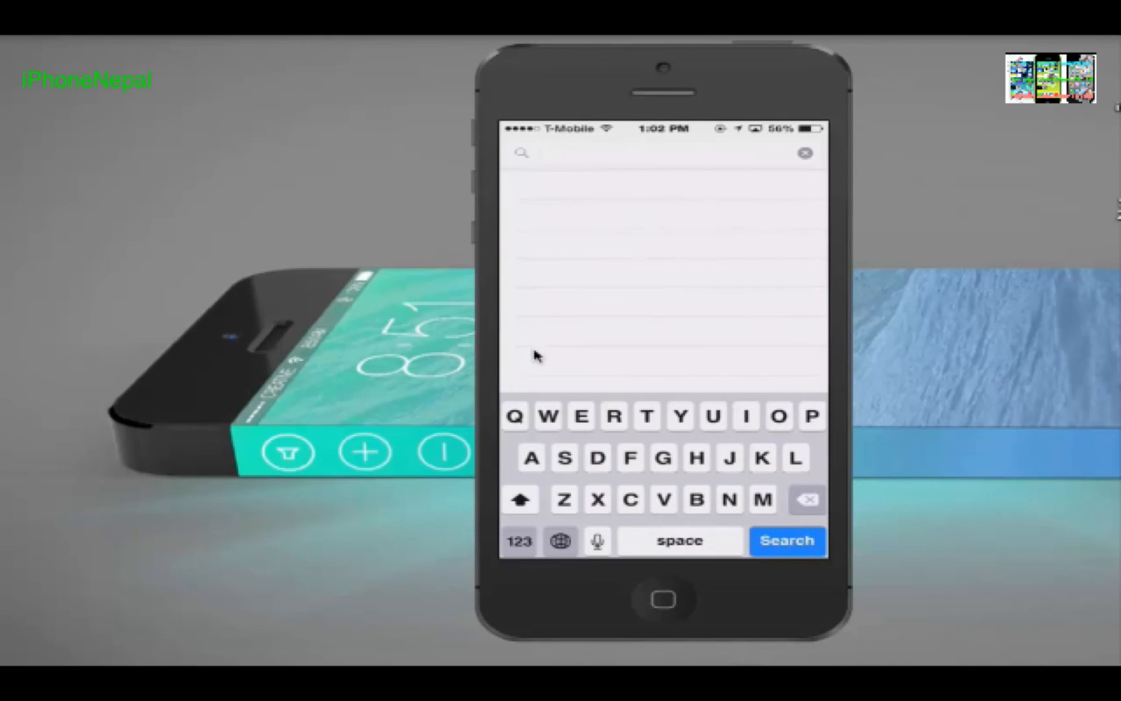